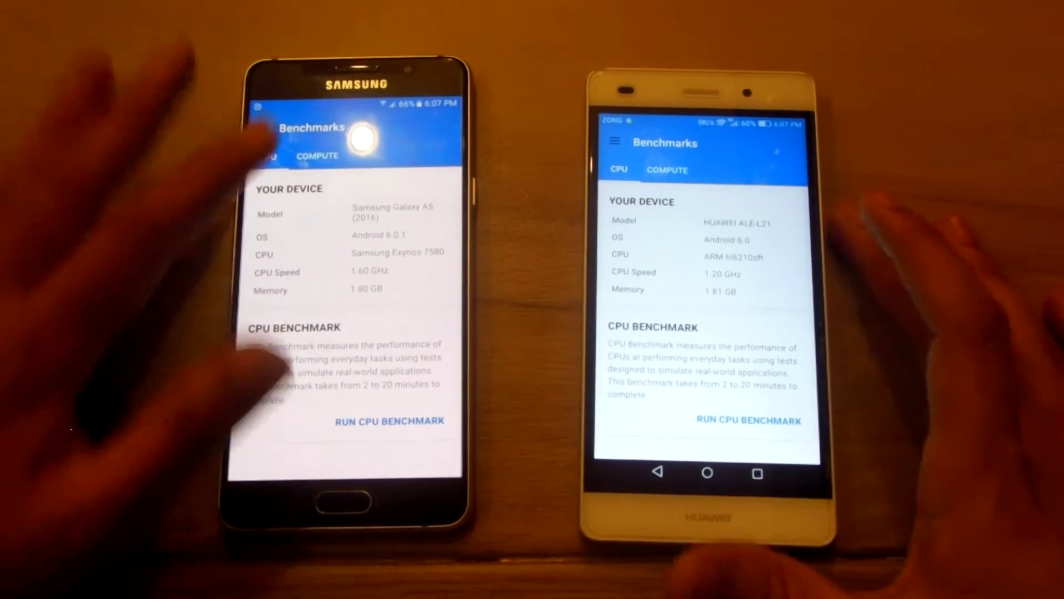
Switch the Galaxy A5 from the CPU benchmark to the COMPUTE tab
left_click(317, 156)
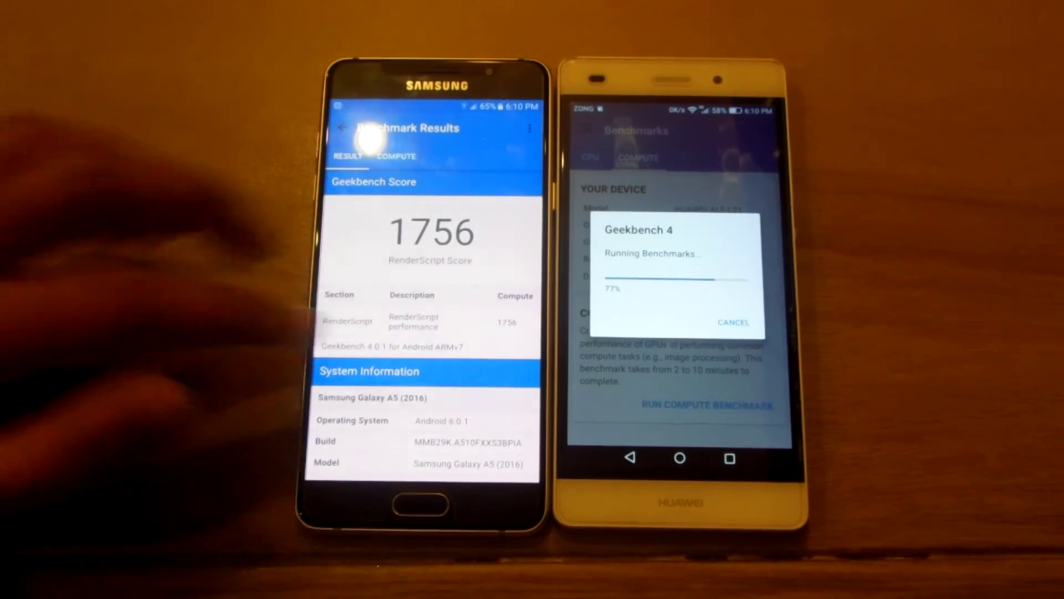
Scroll the Galaxy A5's results down to System Information showing the Exynos 7580 processor
scroll("down", 3)
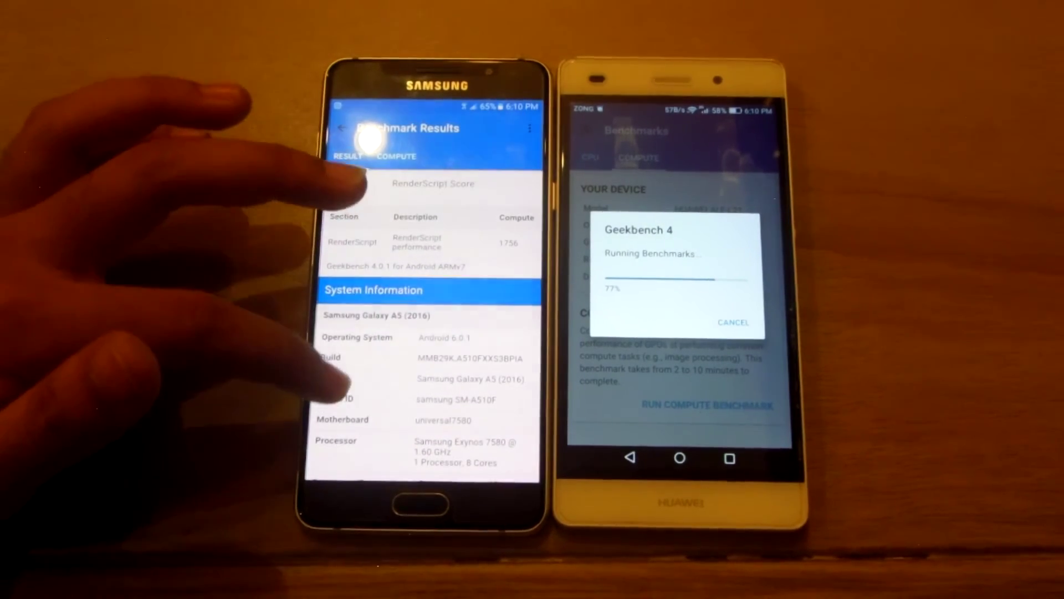